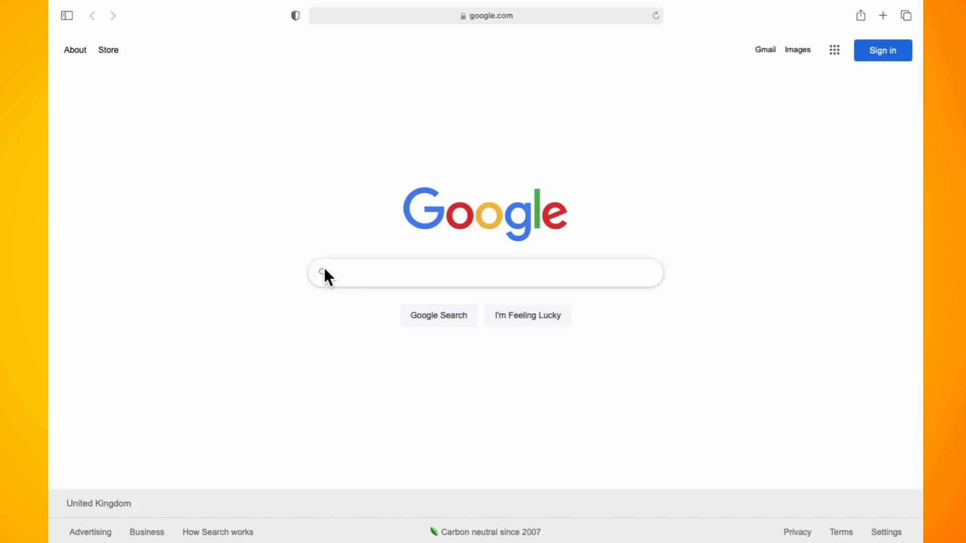
mouse_move(376, 418)
type("AMAZON")
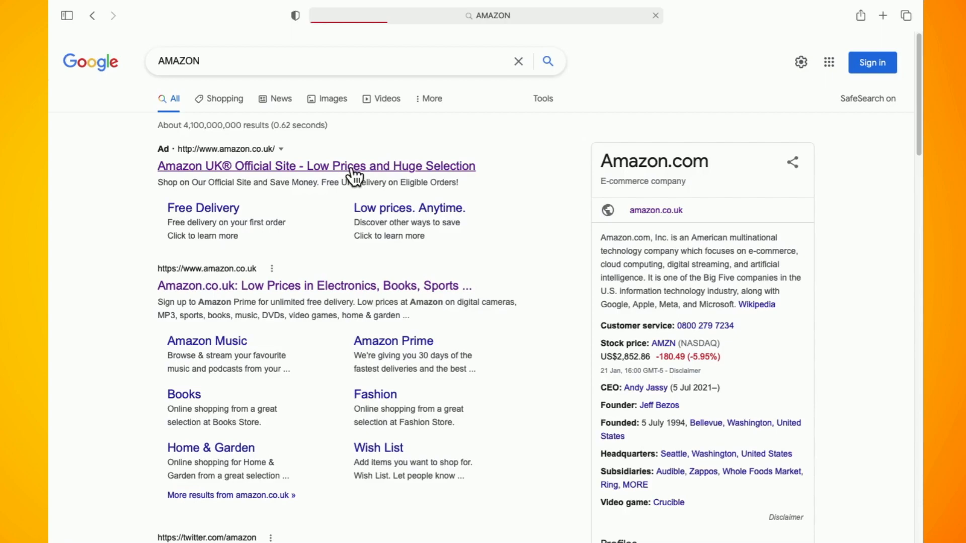
Step: Go to Amazon UK and open Manage Your Content and Devices from Account & Lists
left_click(316, 165)
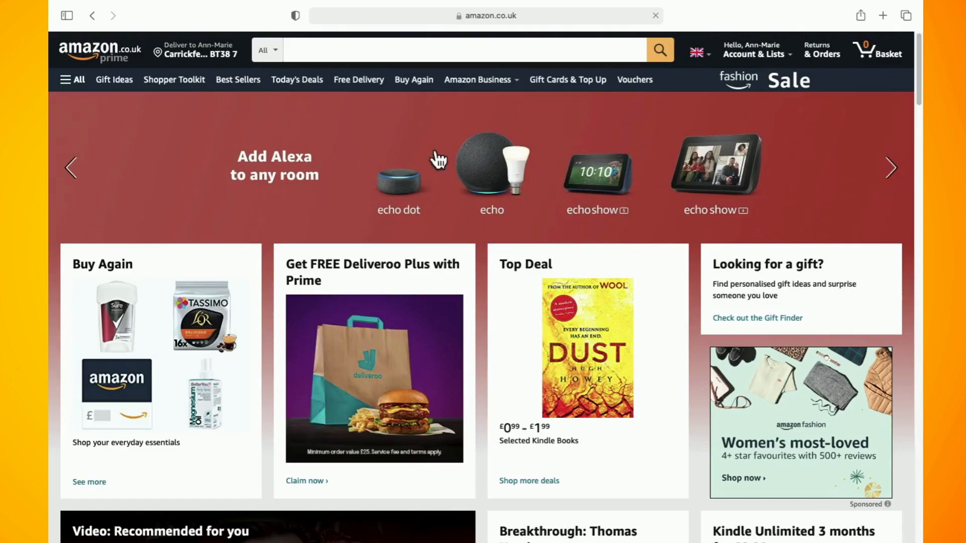
left_click(757, 50)
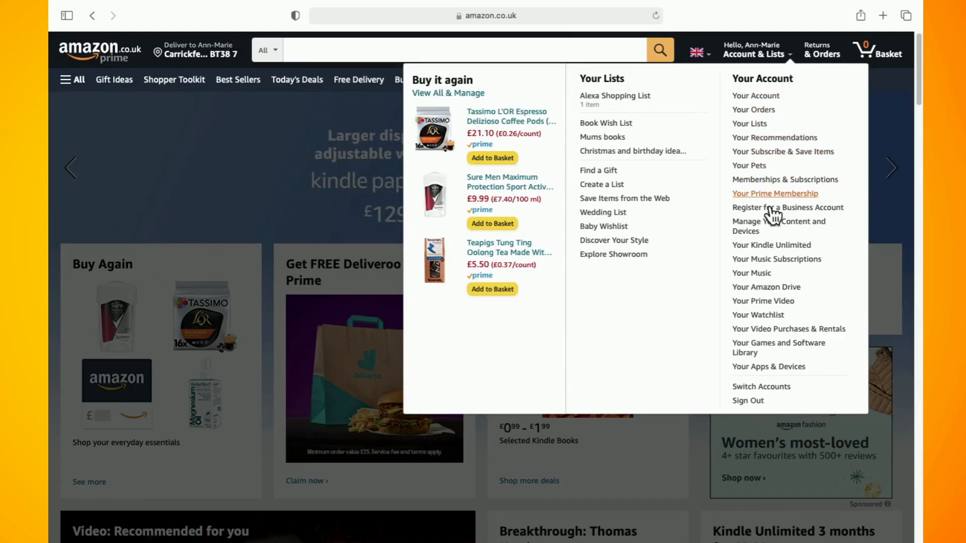
mouse_move(762, 242)
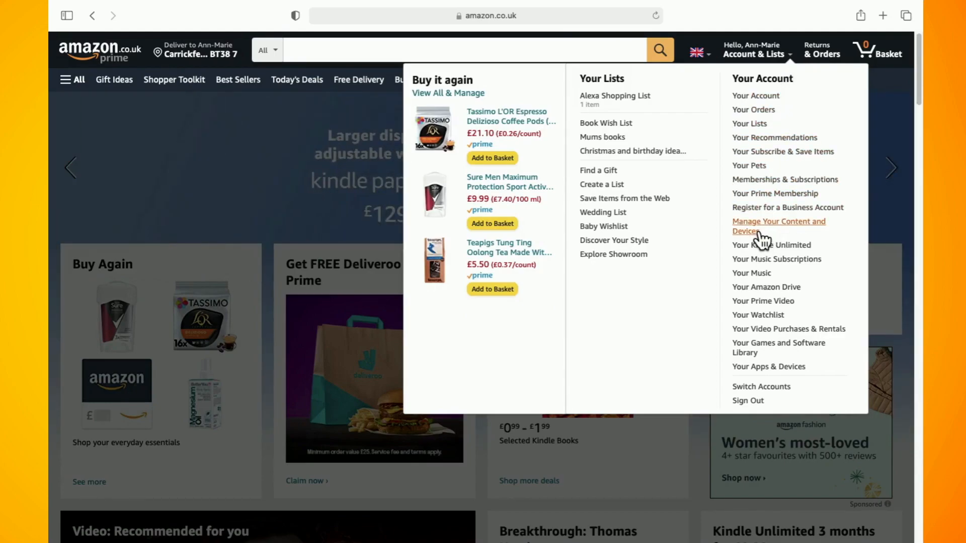
left_click(779, 226)
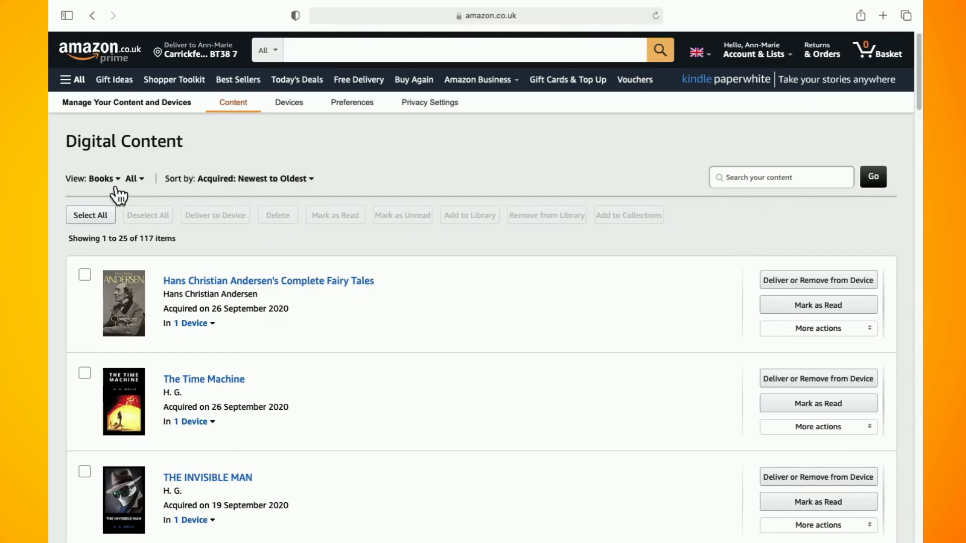
Step: Filter Digital Content to Audiobooks and request deletion of 'Ep. 4: Who Needs Bones?'
left_click(105, 179)
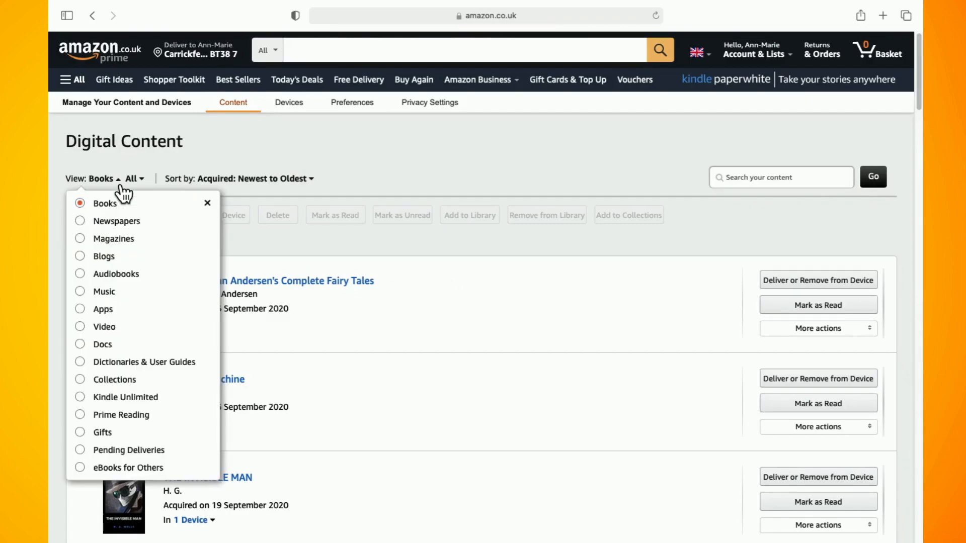
mouse_move(96, 284)
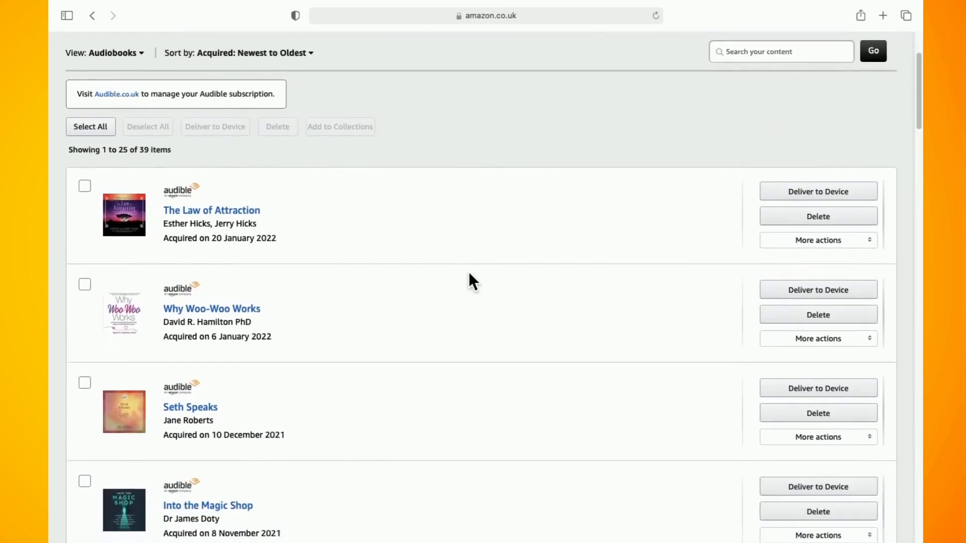
scroll("down", 3)
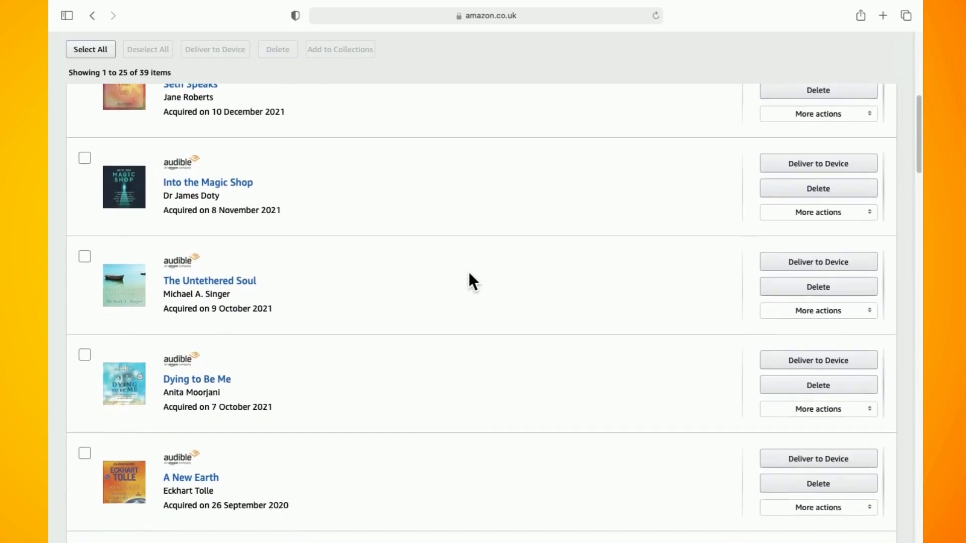
scroll("down", 3)
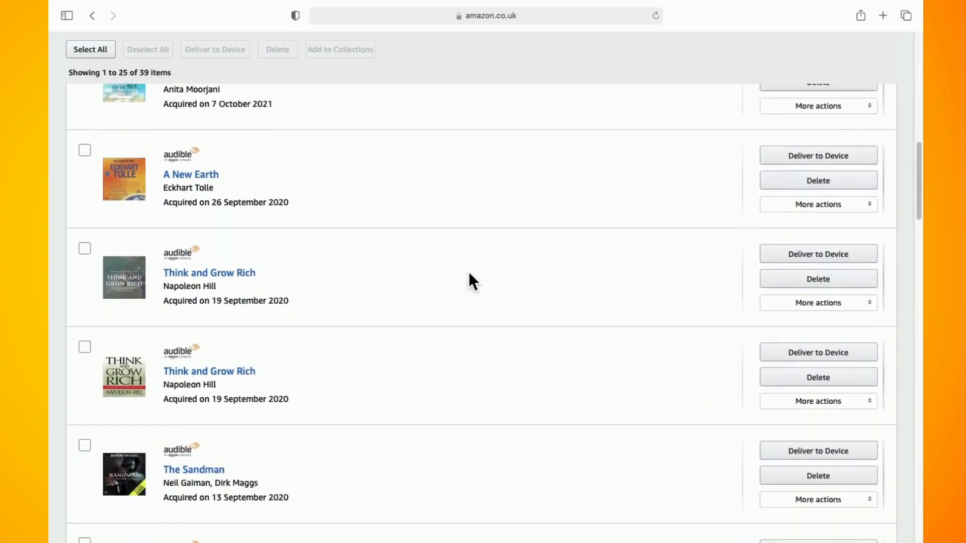
scroll("down", 3)
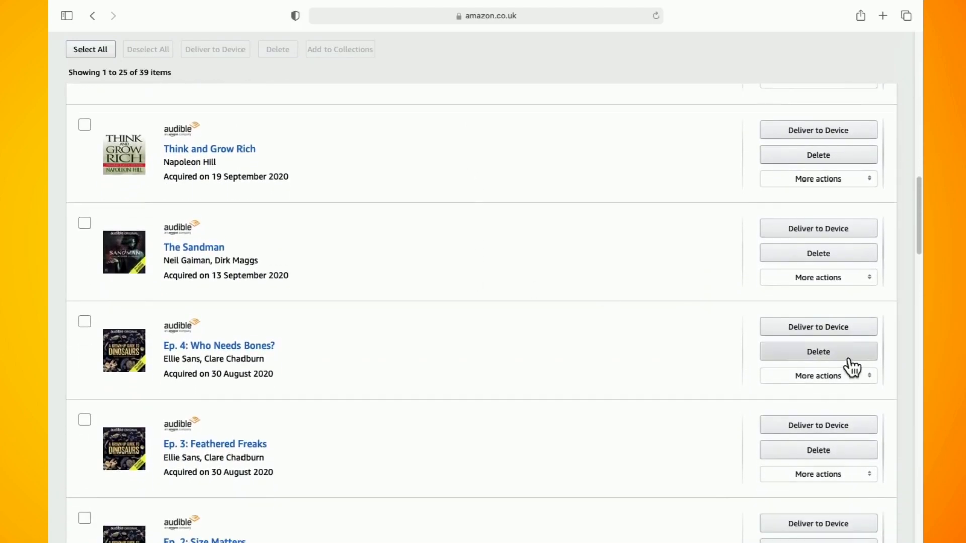
left_click(817, 351)
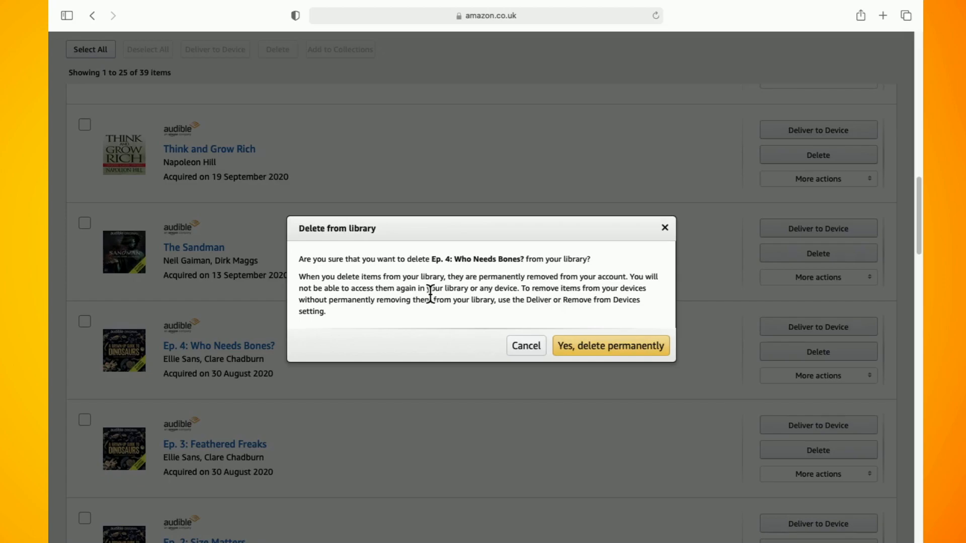
mouse_move(582, 301)
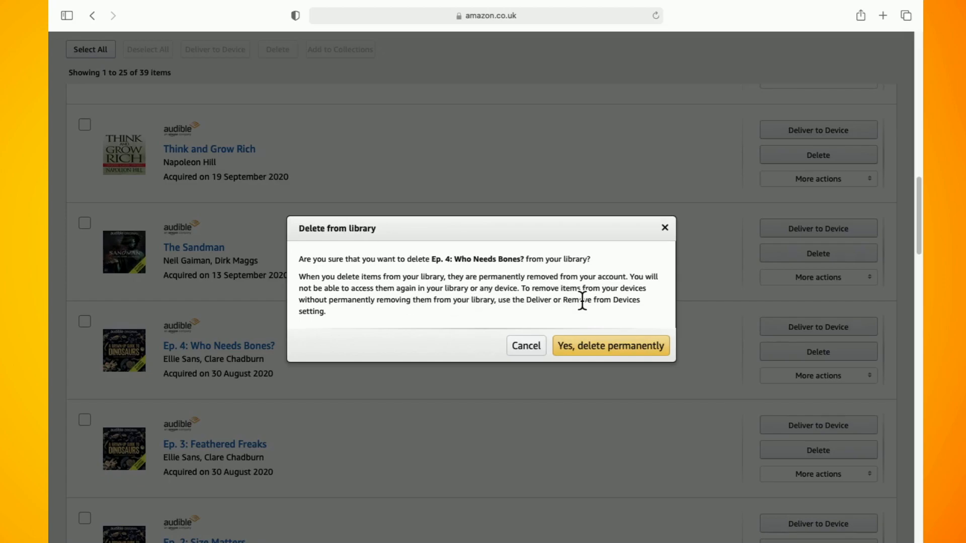
Step: Confirm 'Yes, delete permanently' for 'Ep. 4: Who Needs Bones?', leaving 38 audiobooks
left_click(610, 346)
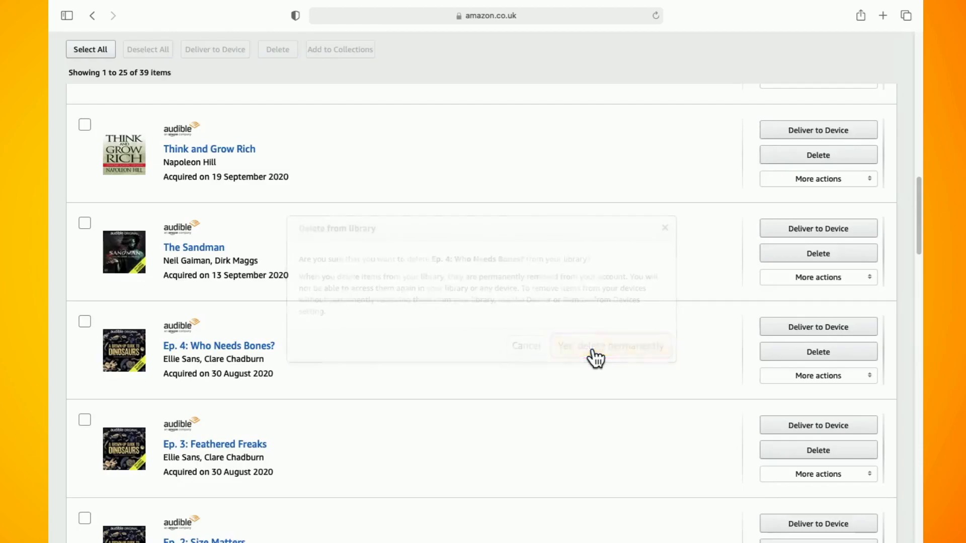
left_click(609, 346)
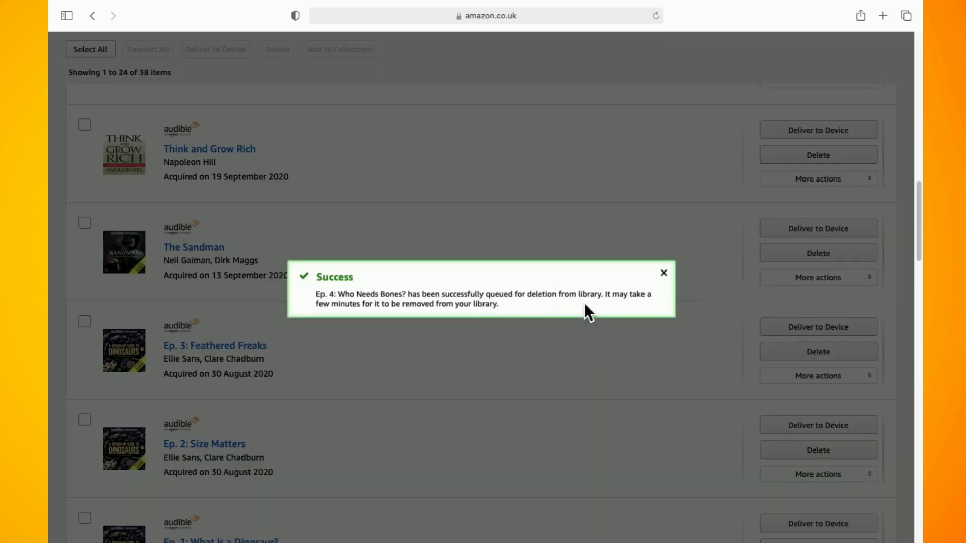
mouse_move(678, 285)
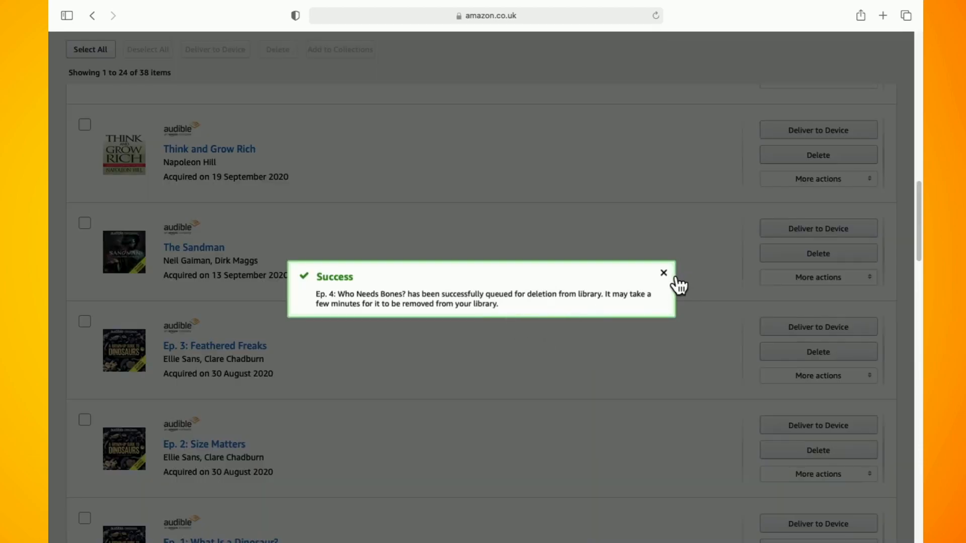